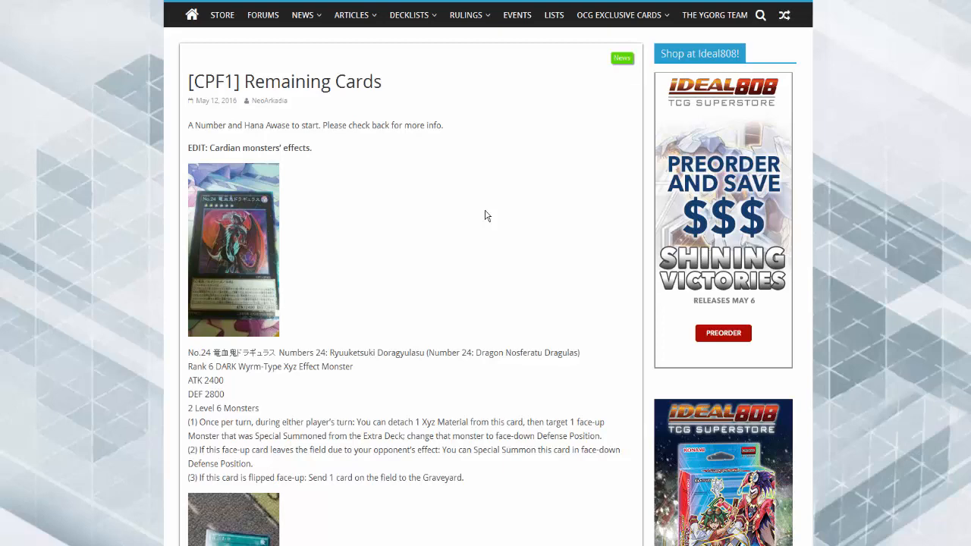
{"action": "mouse_move", "coordinate": [477, 220]}
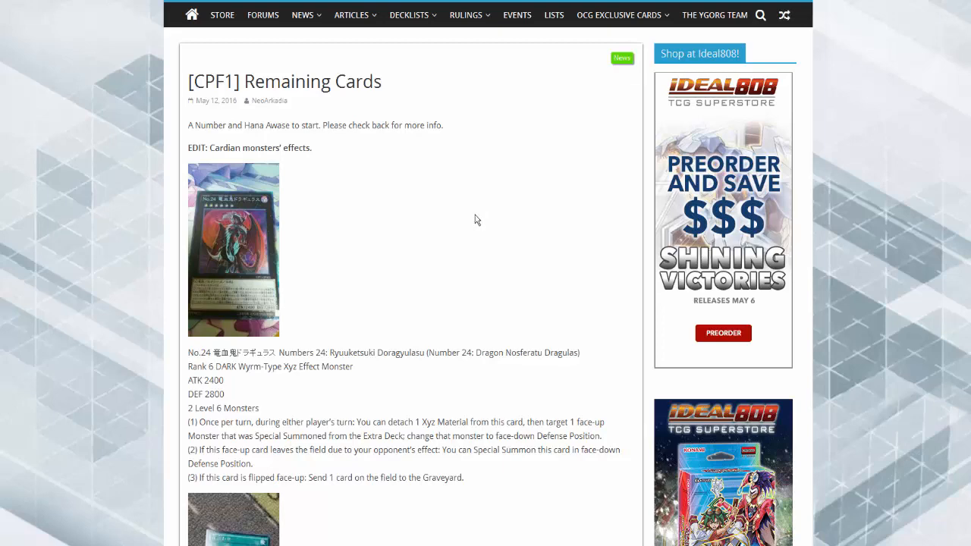
{"action": "scroll", "scroll_direction": "down", "scroll_amount": 3}
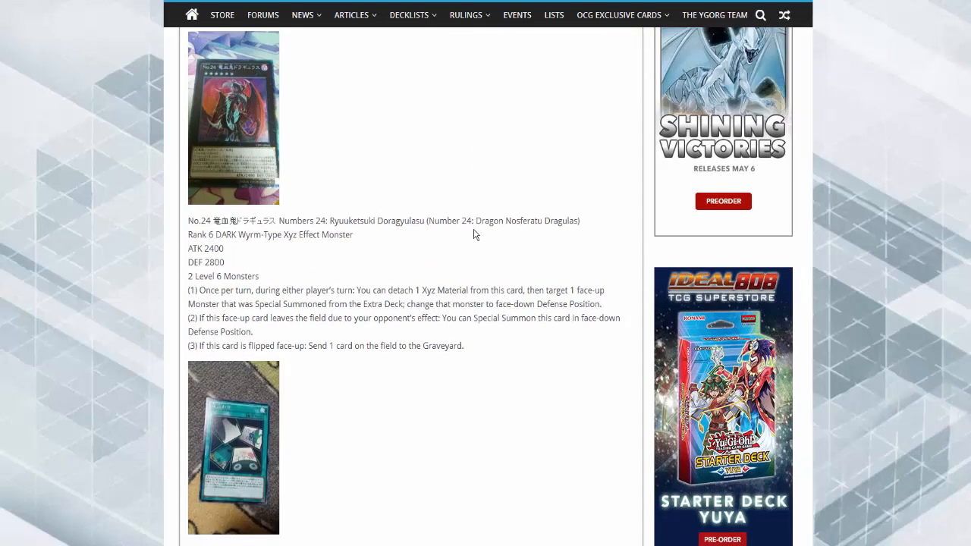
{"action": "scroll", "scroll_direction": "down", "scroll_amount": 3}
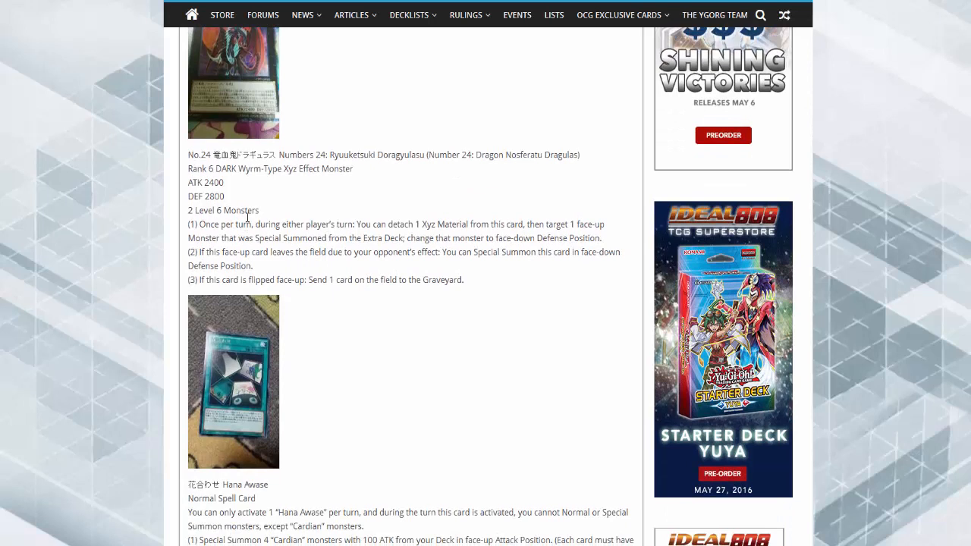
{"action": "mouse_move", "coordinate": [294, 216]}
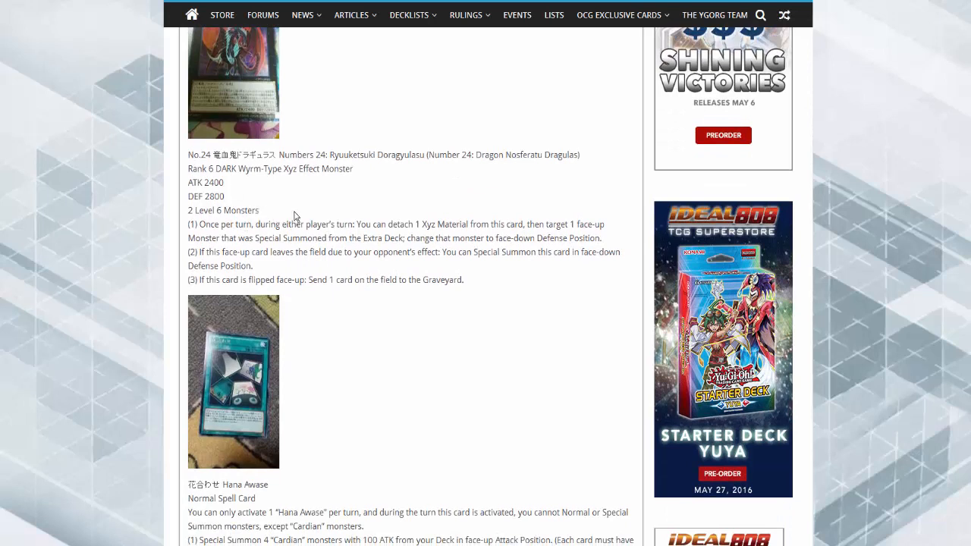
{"action": "mouse_move", "coordinate": [352, 202]}
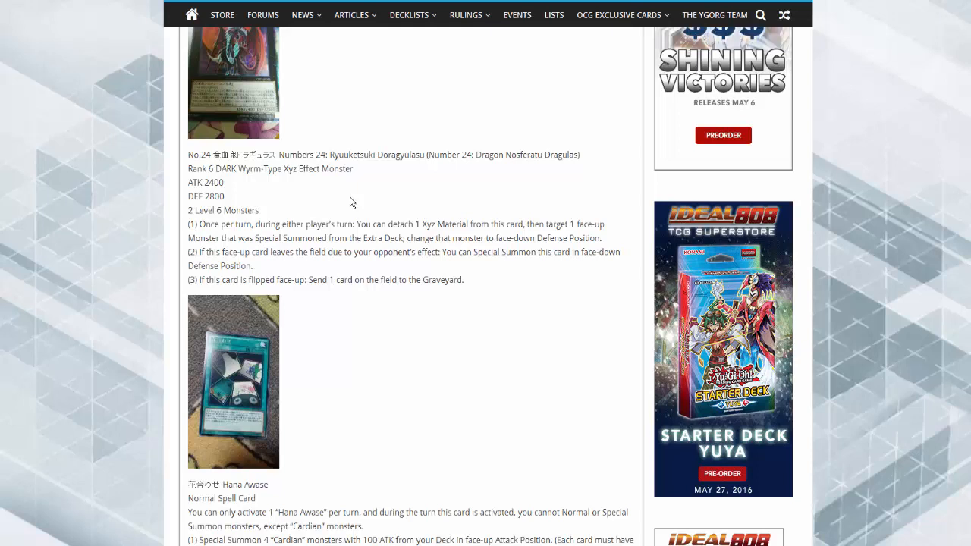
{"action": "scroll", "scroll_direction": "down", "scroll_amount": 3}
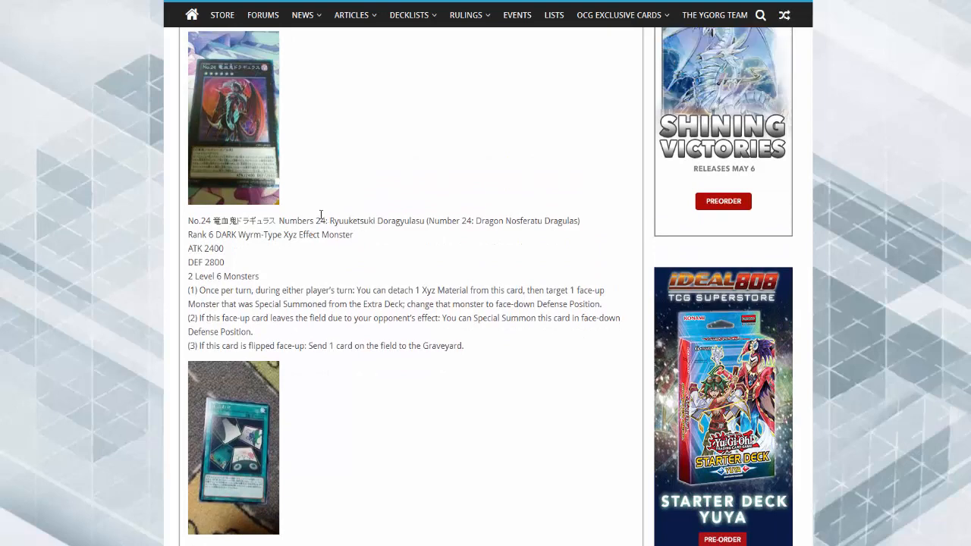
{"action": "scroll", "scroll_direction": "down", "scroll_amount": 3}
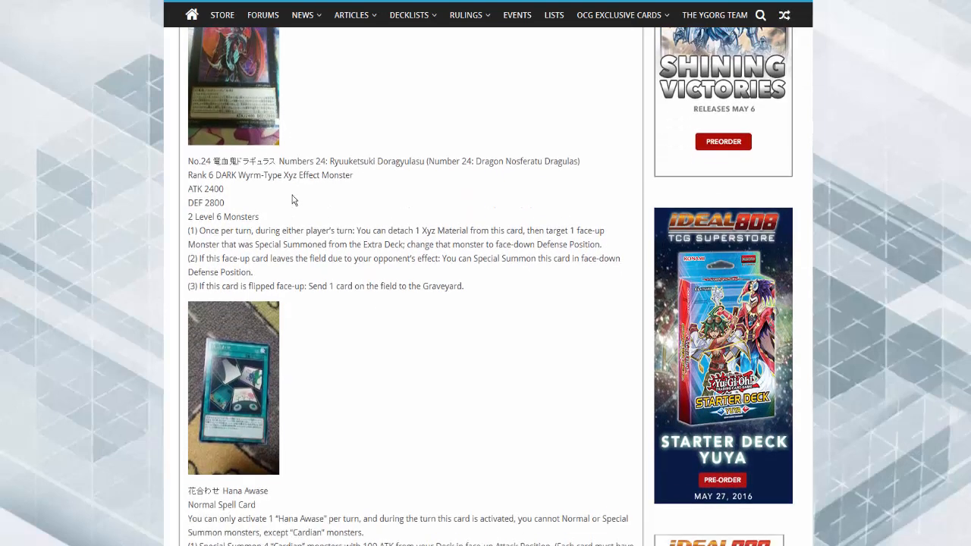
{"action": "scroll", "scroll_direction": "down", "scroll_amount": 3}
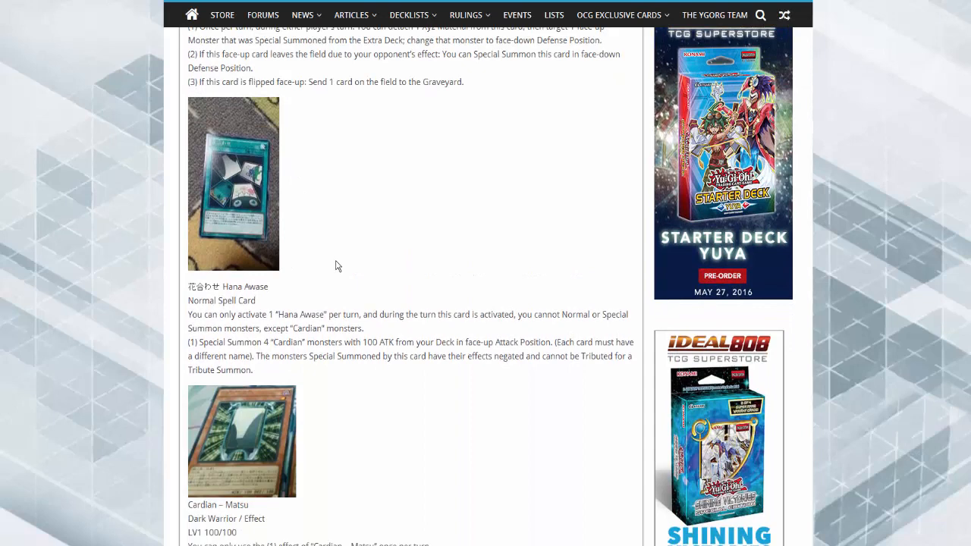
{"action": "scroll", "scroll_direction": "down", "scroll_amount": 3}
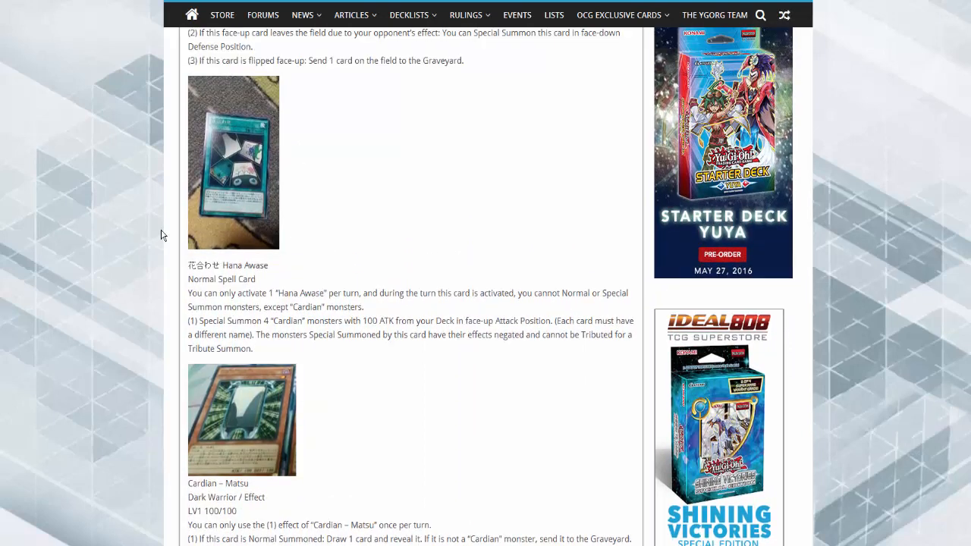
{"action": "scroll", "scroll_direction": "down", "scroll_amount": 3}
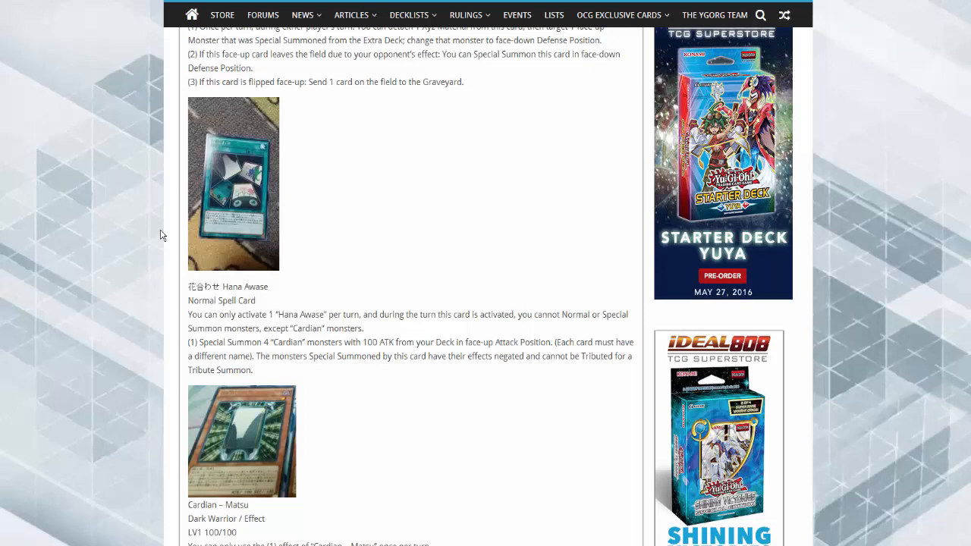
{"action": "scroll", "scroll_direction": "down", "scroll_amount": 3}
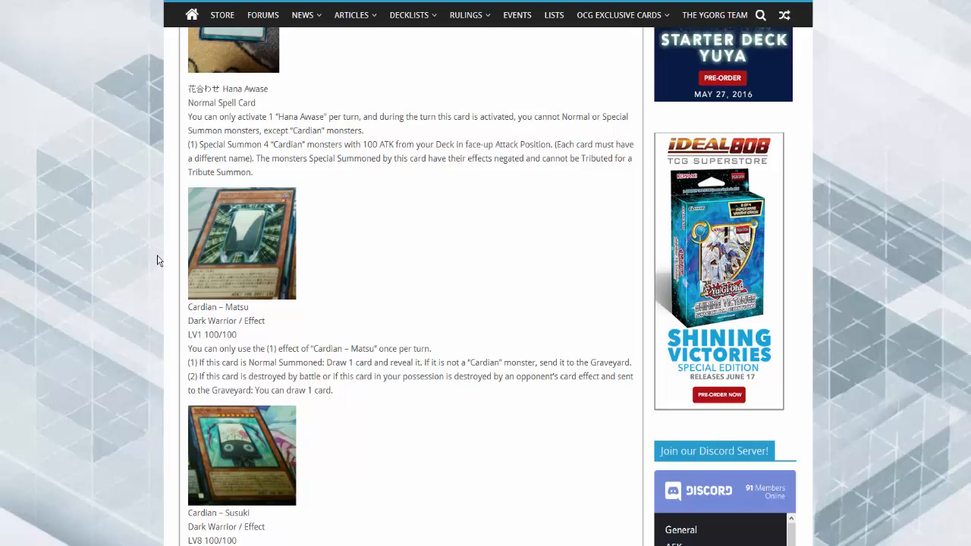
{"action": "scroll", "scroll_direction": "down", "scroll_amount": 3}
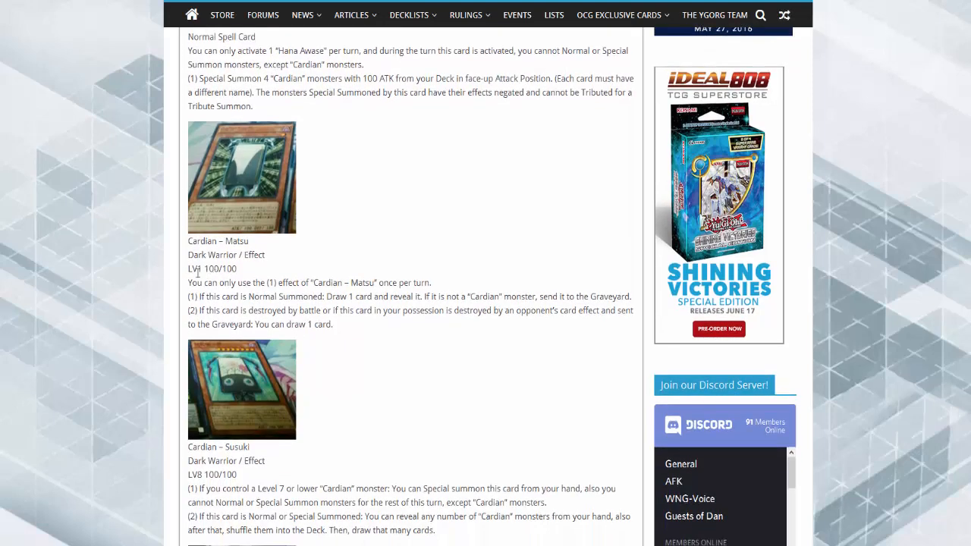
{"action": "scroll", "scroll_direction": "down", "scroll_amount": 3}
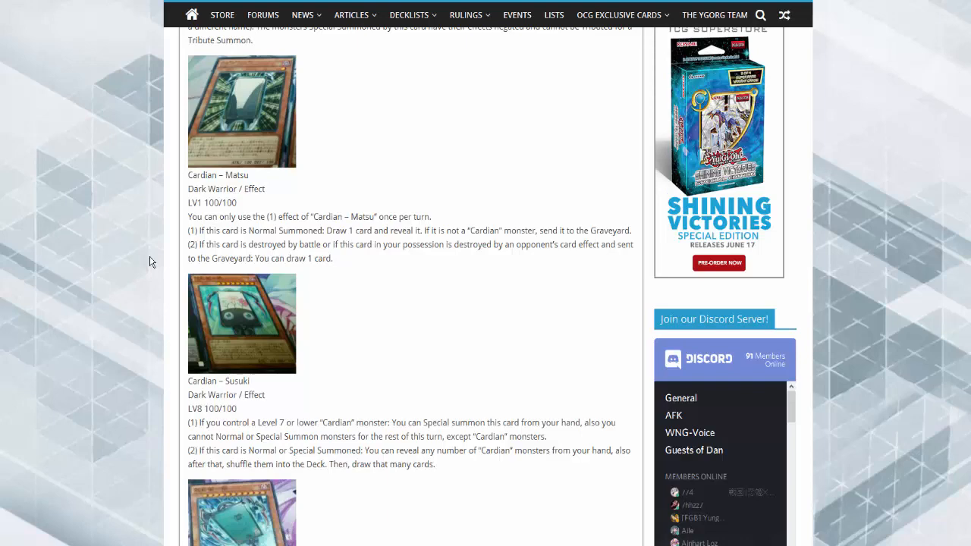
{"action": "scroll", "scroll_direction": "down", "scroll_amount": 3}
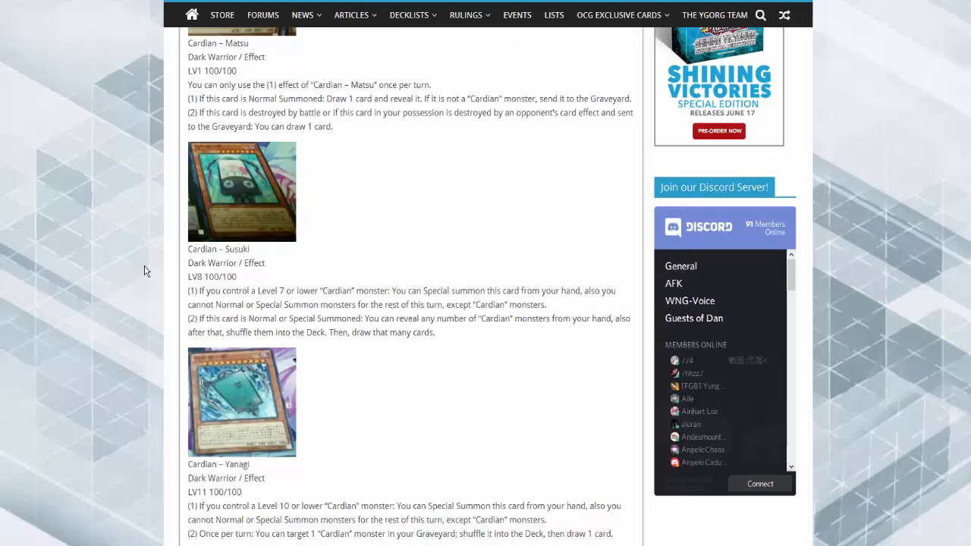
{"action": "scroll", "scroll_direction": "down", "scroll_amount": 3}
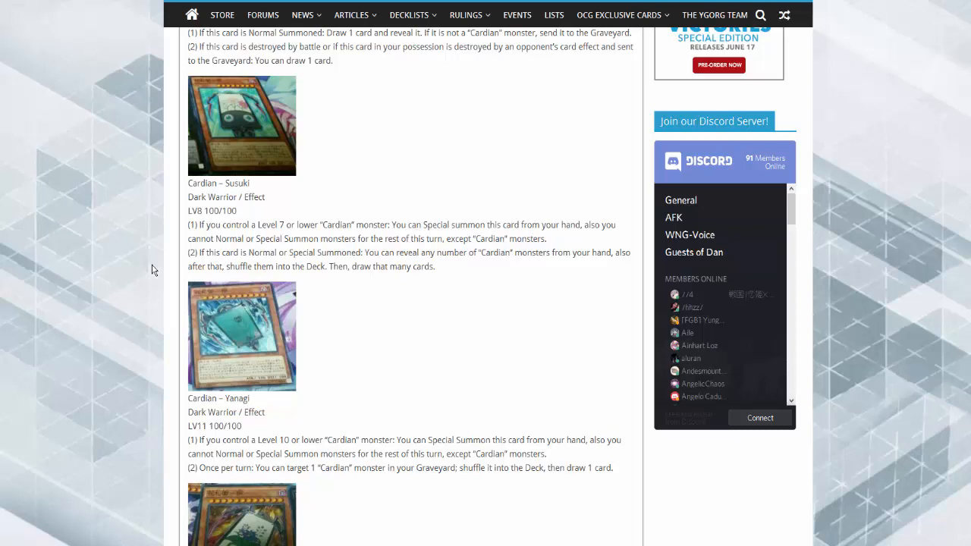
{"action": "scroll", "scroll_direction": "down", "scroll_amount": 3}
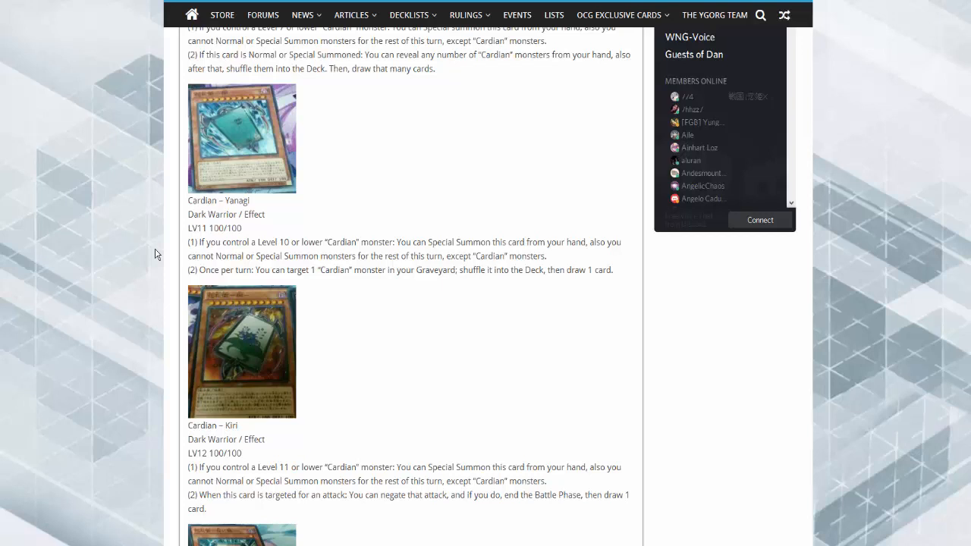
{"action": "scroll", "scroll_direction": "down", "scroll_amount": 3}
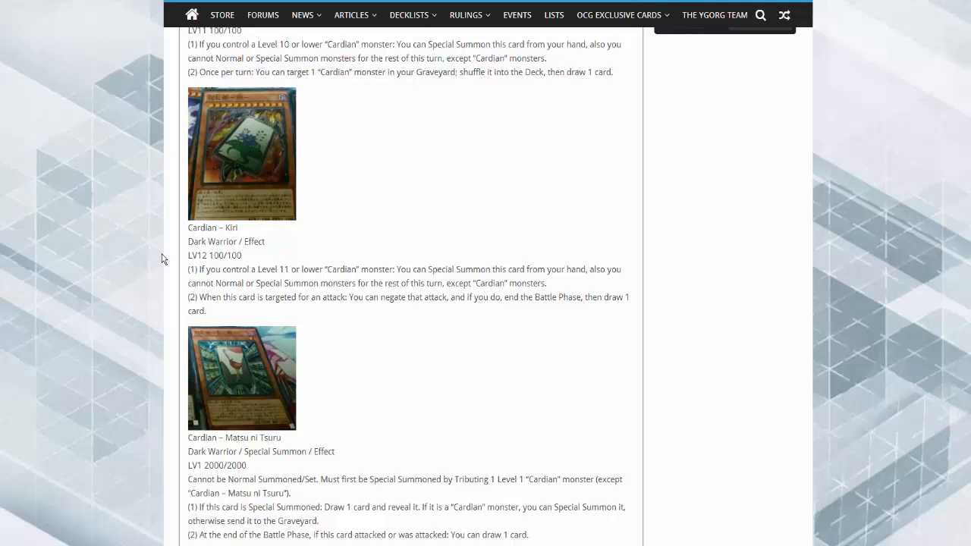
{"action": "scroll", "scroll_direction": "down", "scroll_amount": 3}
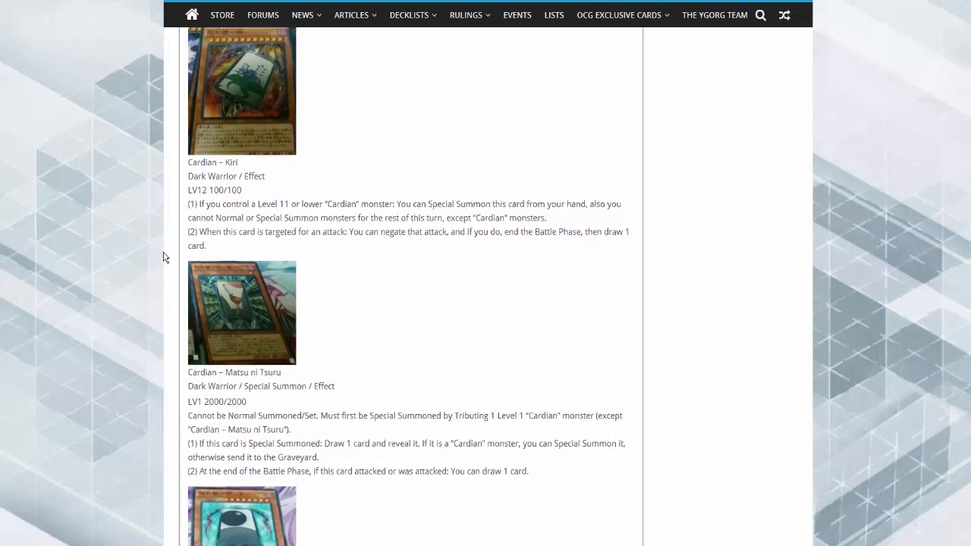
{"action": "scroll", "scroll_direction": "down", "scroll_amount": 3}
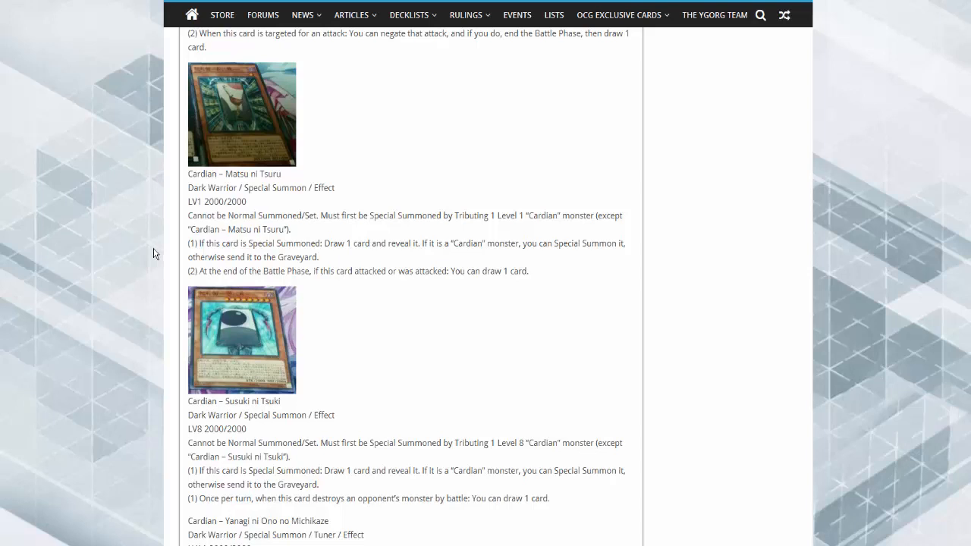
{"action": "scroll", "scroll_direction": "down", "scroll_amount": 3}
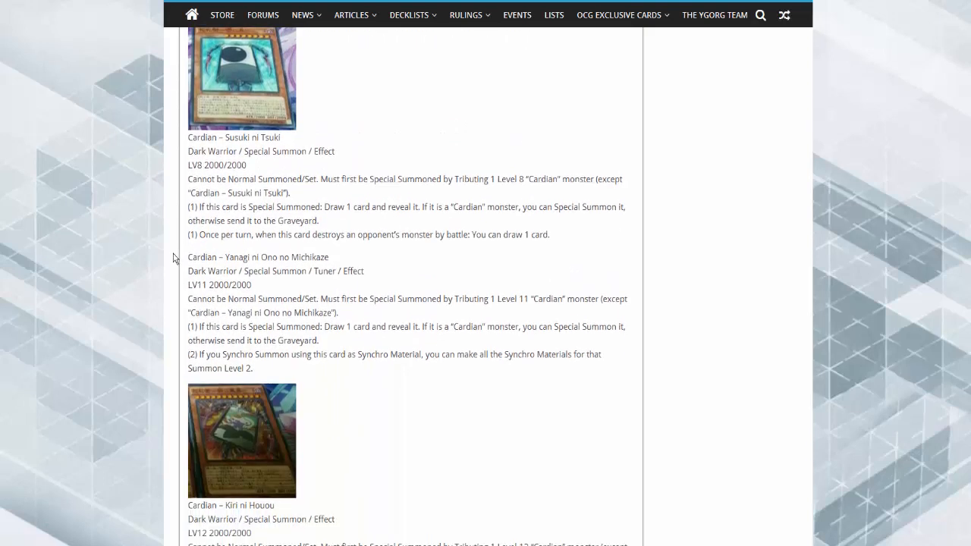
{"action": "mouse_move", "coordinate": [109, 243]}
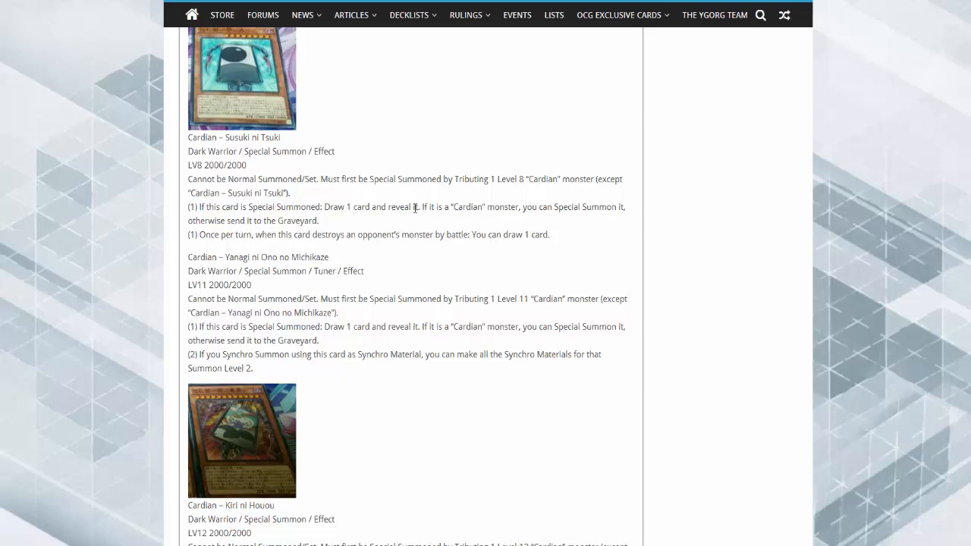
{"action": "scroll", "scroll_direction": "down", "scroll_amount": 3}
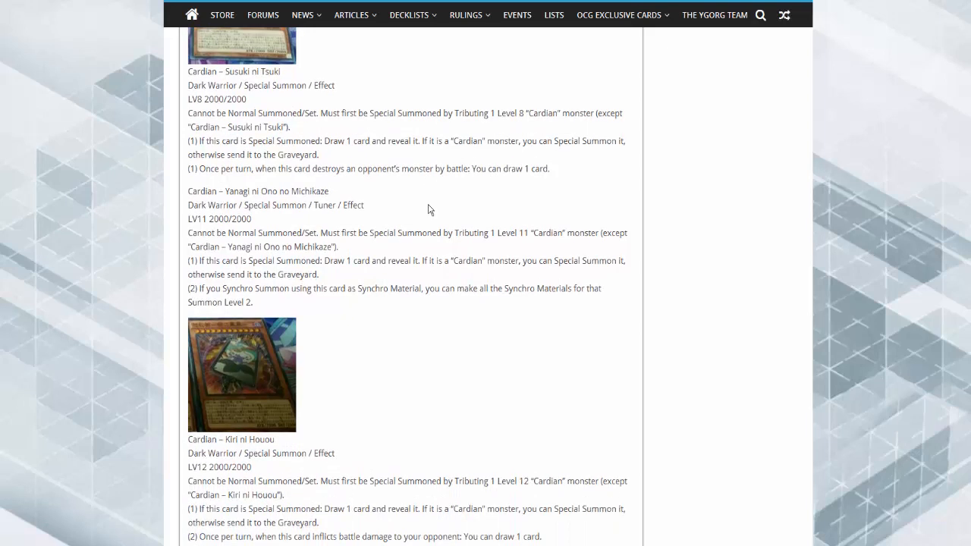
{"action": "scroll", "scroll_direction": "down", "scroll_amount": 3}
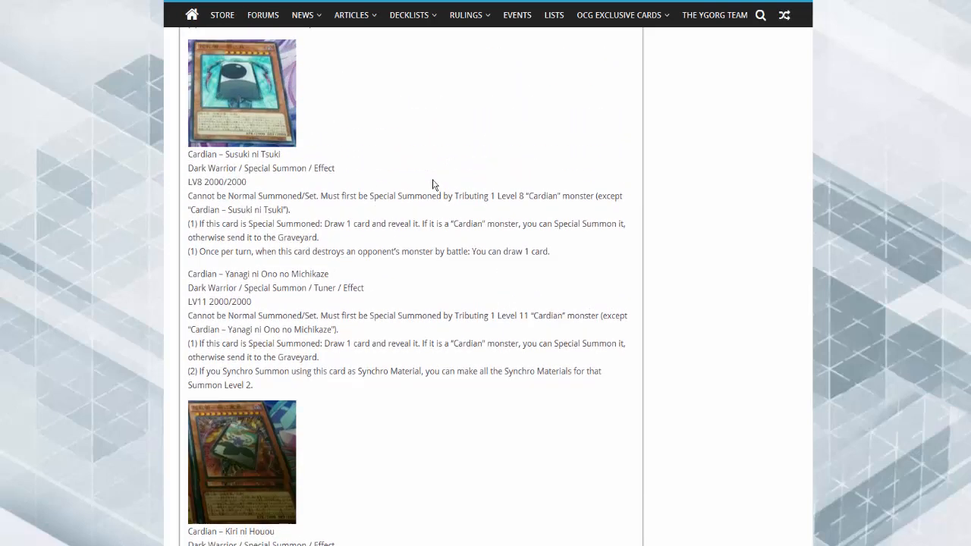
{"action": "scroll", "scroll_direction": "down", "scroll_amount": 3}
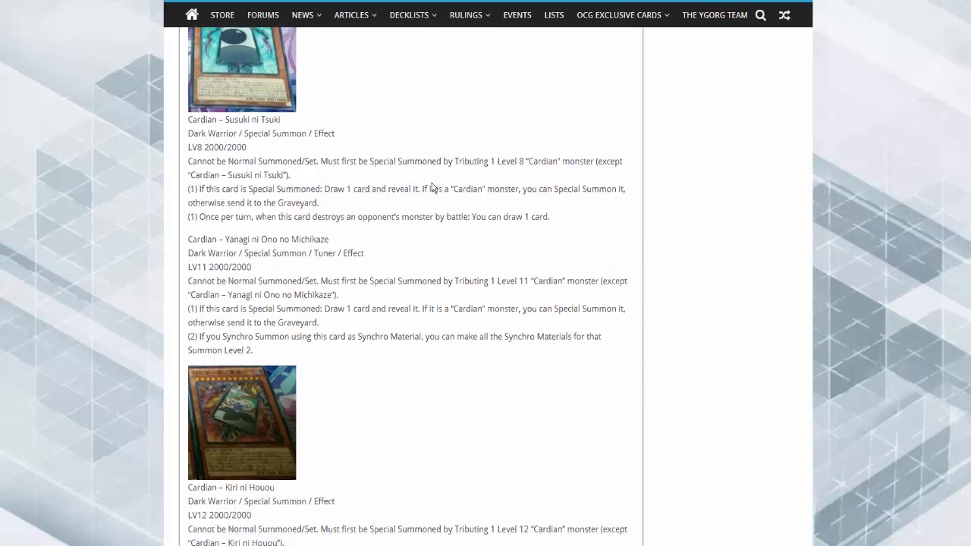
{"action": "scroll", "scroll_direction": "down", "scroll_amount": 3}
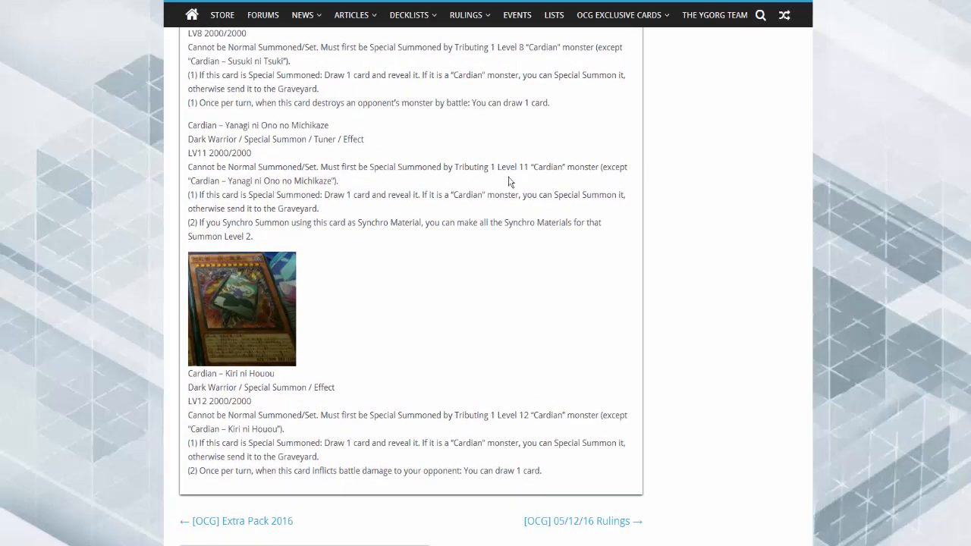
{"action": "mouse_move", "coordinate": [415, 176]}
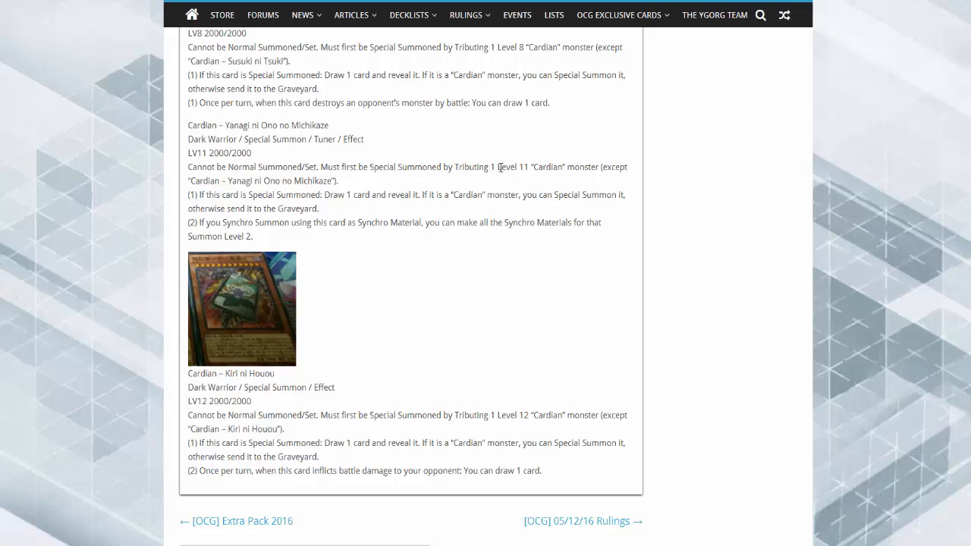
{"action": "mouse_move", "coordinate": [498, 185]}
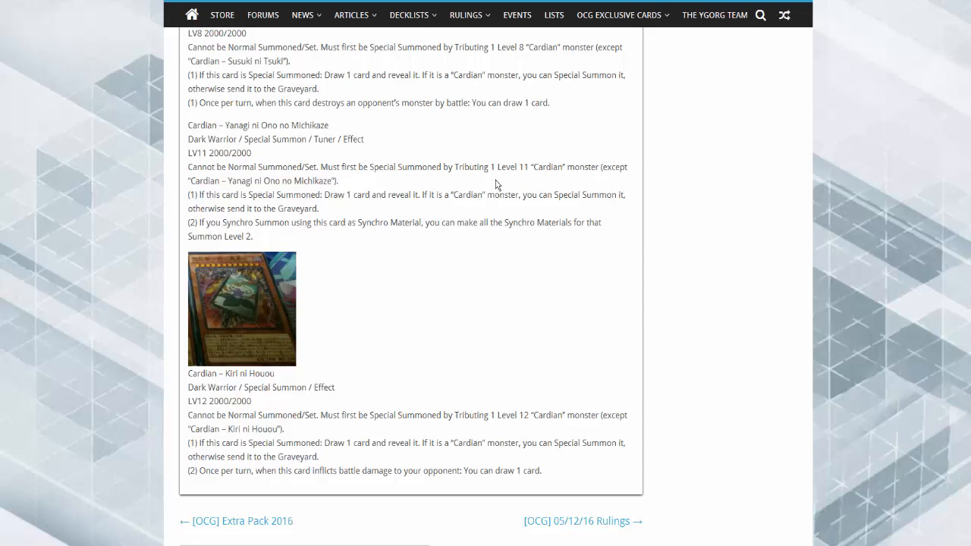
{"action": "scroll", "scroll_direction": "down", "scroll_amount": 3}
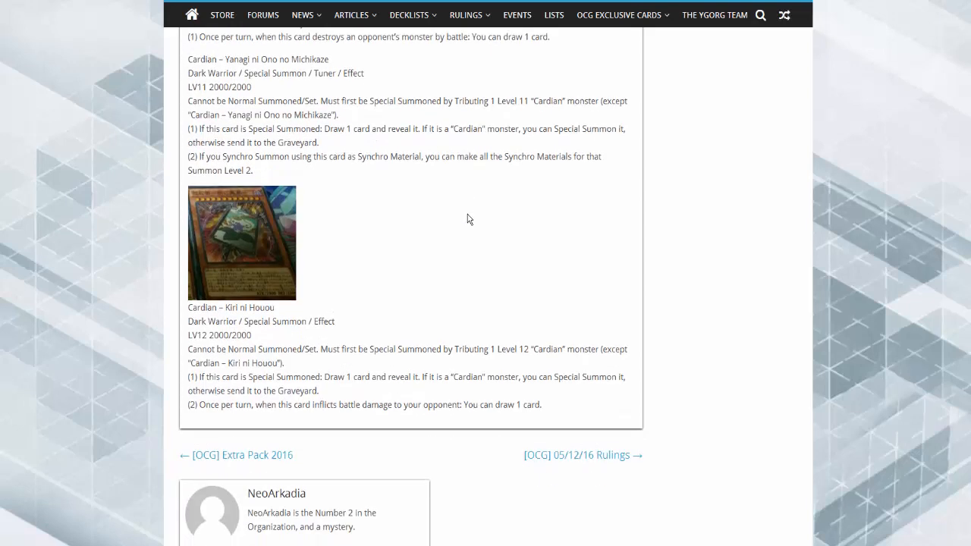
{"action": "mouse_move", "coordinate": [474, 212]}
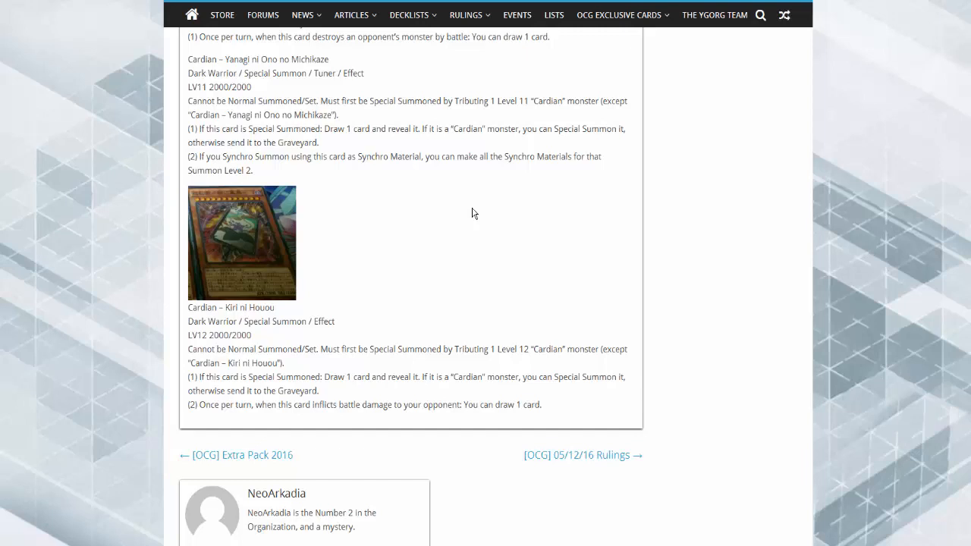
{"action": "scroll", "scroll_direction": "down", "scroll_amount": 3}
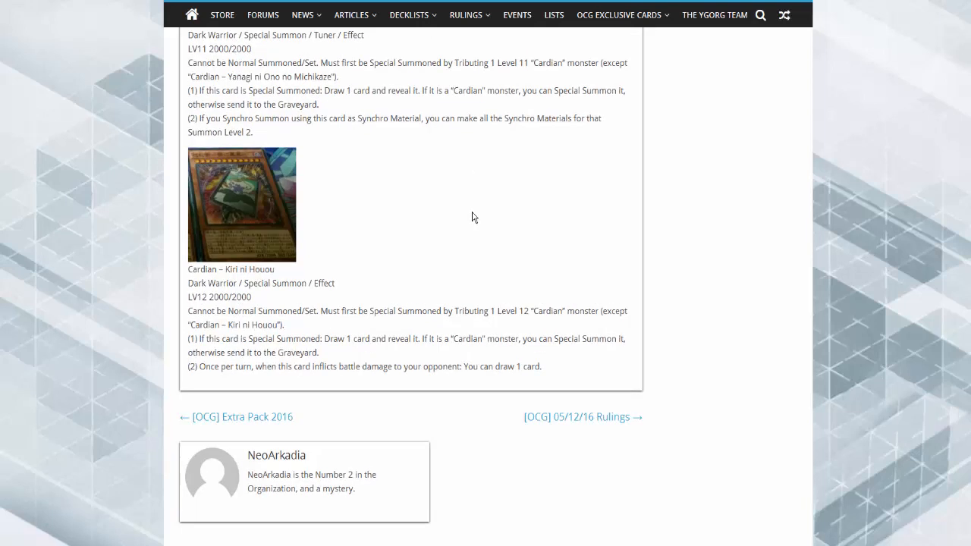
{"action": "scroll", "scroll_direction": "down", "scroll_amount": 3}
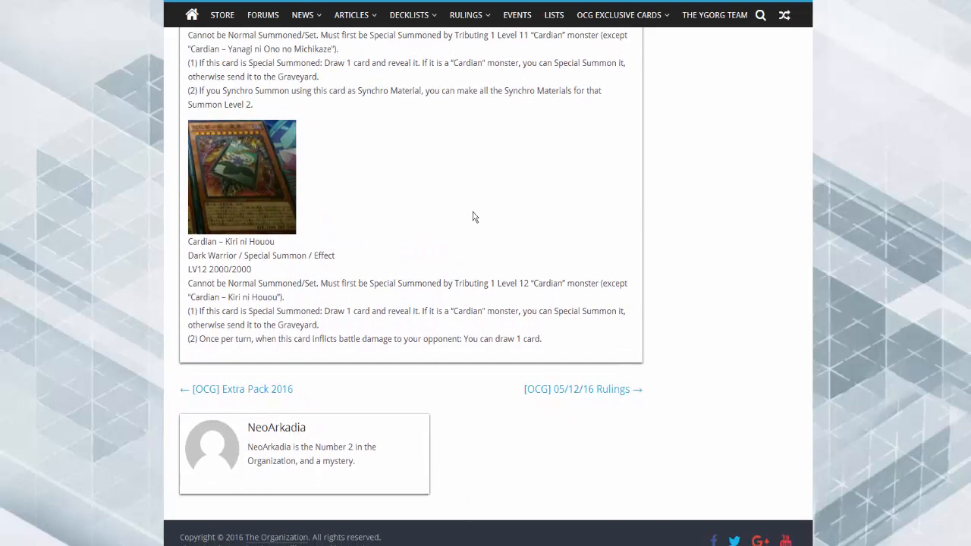
{"action": "mouse_move", "coordinate": [546, 197]}
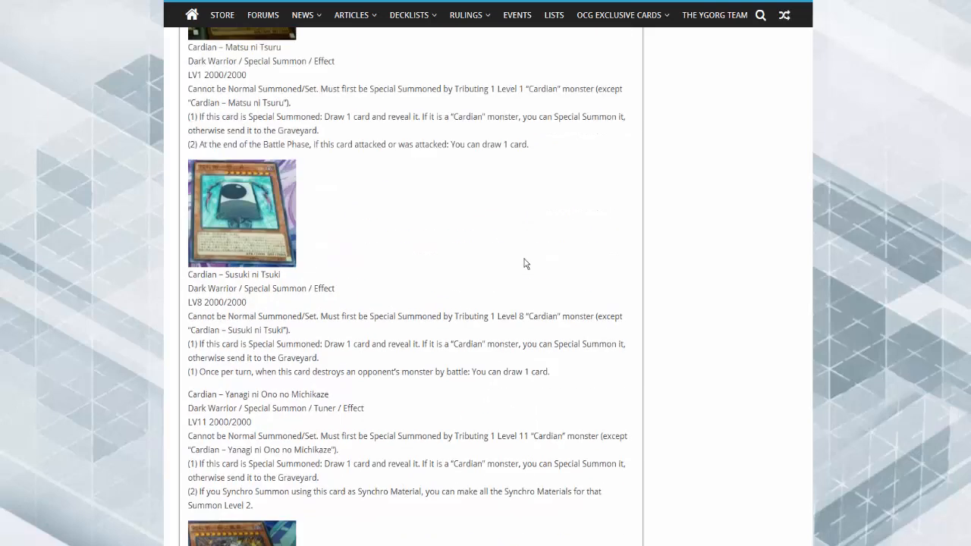
{"action": "scroll", "scroll_direction": "down", "scroll_amount": 3}
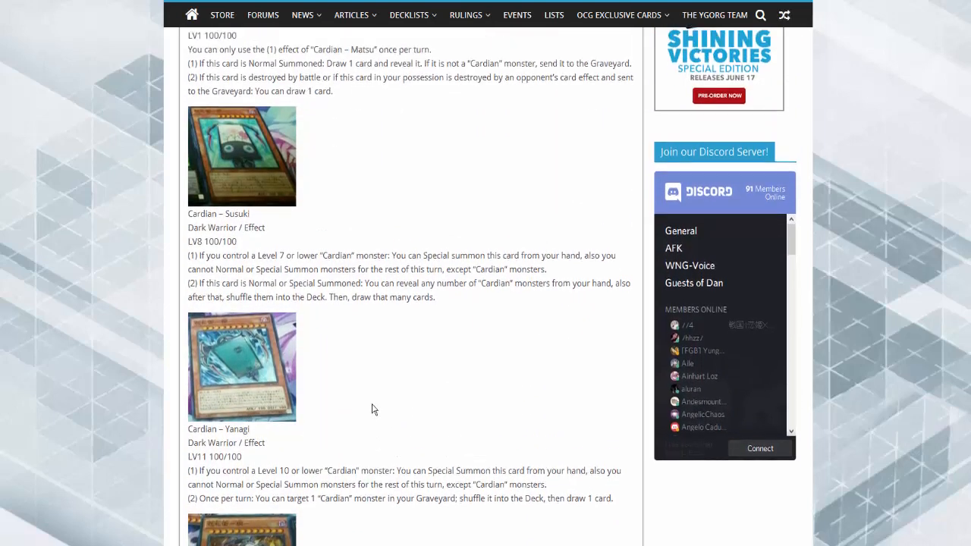
{"action": "scroll", "scroll_direction": "up", "scroll_amount": 3}
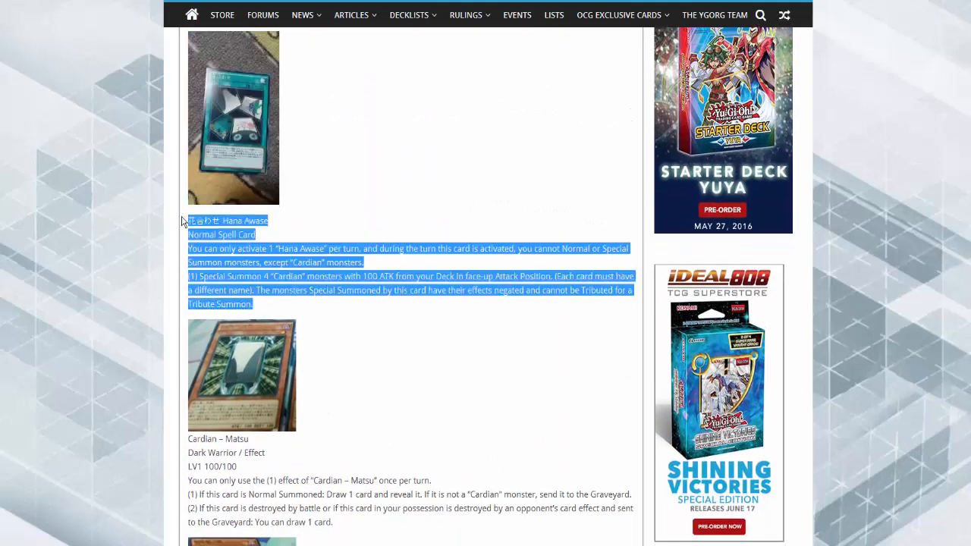
{"action": "scroll", "scroll_direction": "down", "scroll_amount": 3}
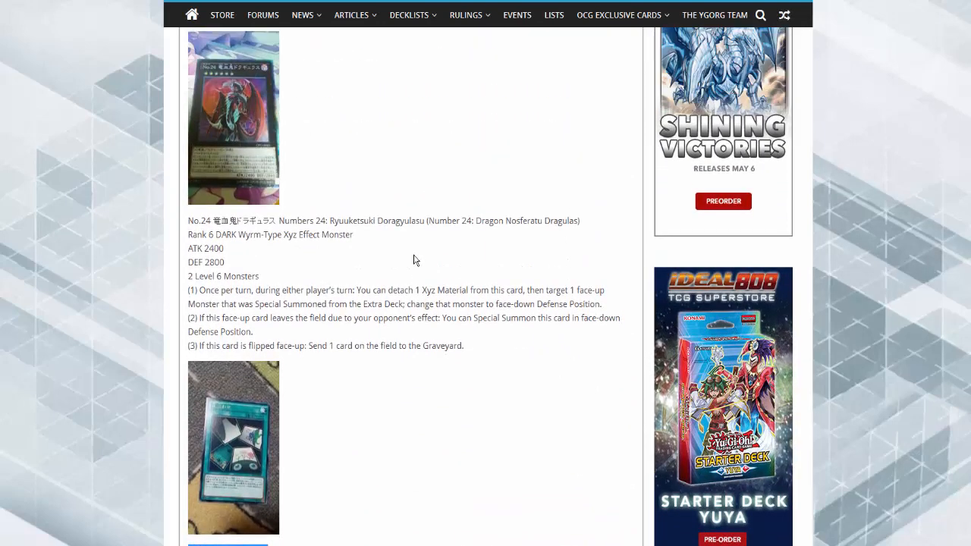
{"action": "scroll", "scroll_direction": "up", "scroll_amount": 3}
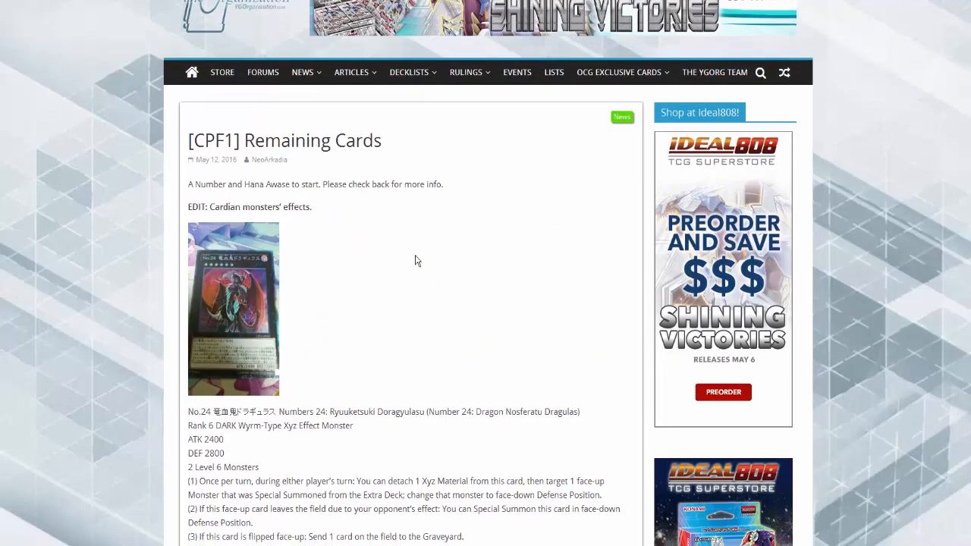
{"action": "scroll", "scroll_direction": "down", "scroll_amount": 3}
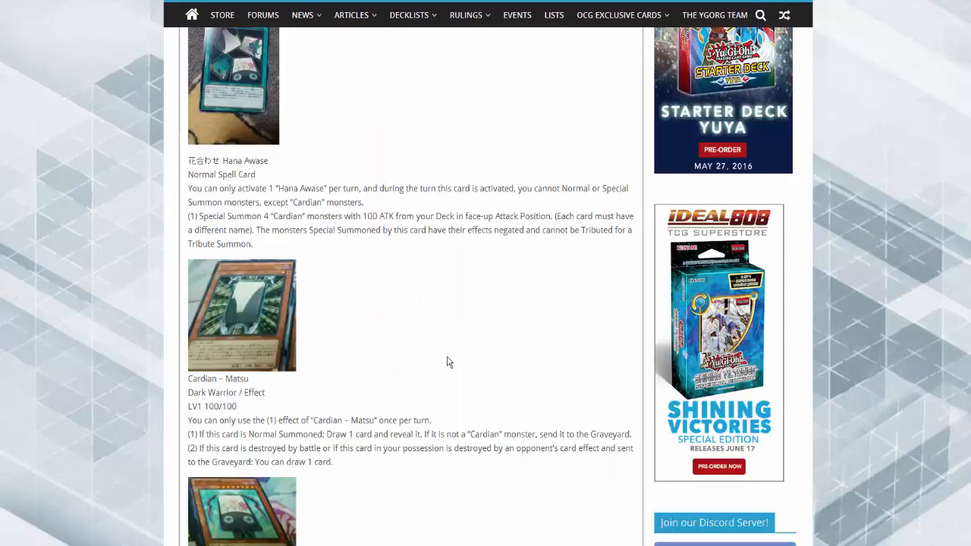
{"action": "scroll", "scroll_direction": "down", "scroll_amount": 3}
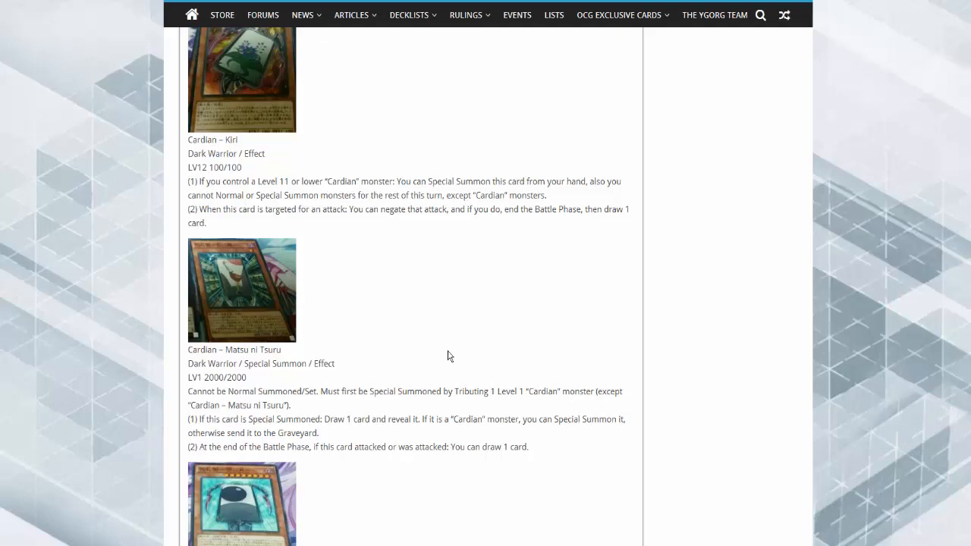
{"action": "scroll", "scroll_direction": "down", "scroll_amount": 3}
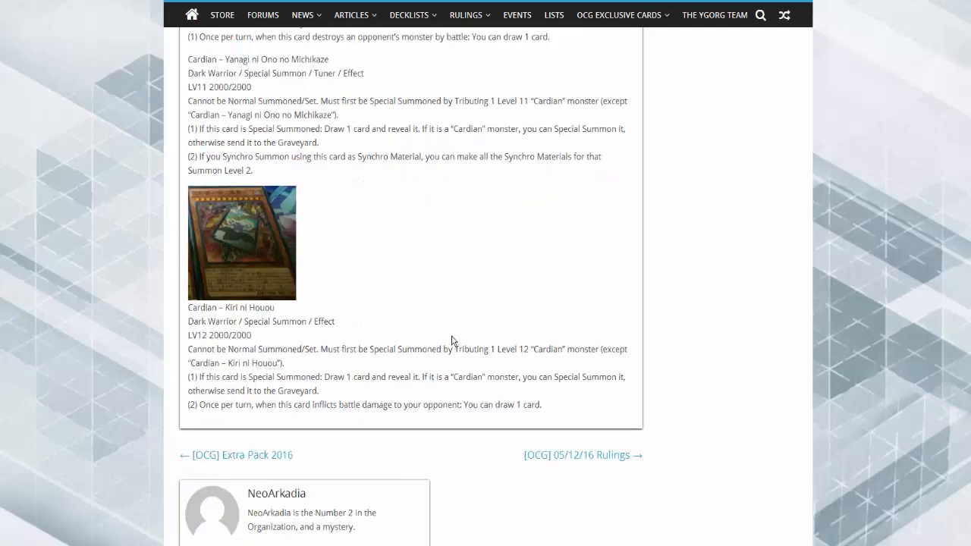